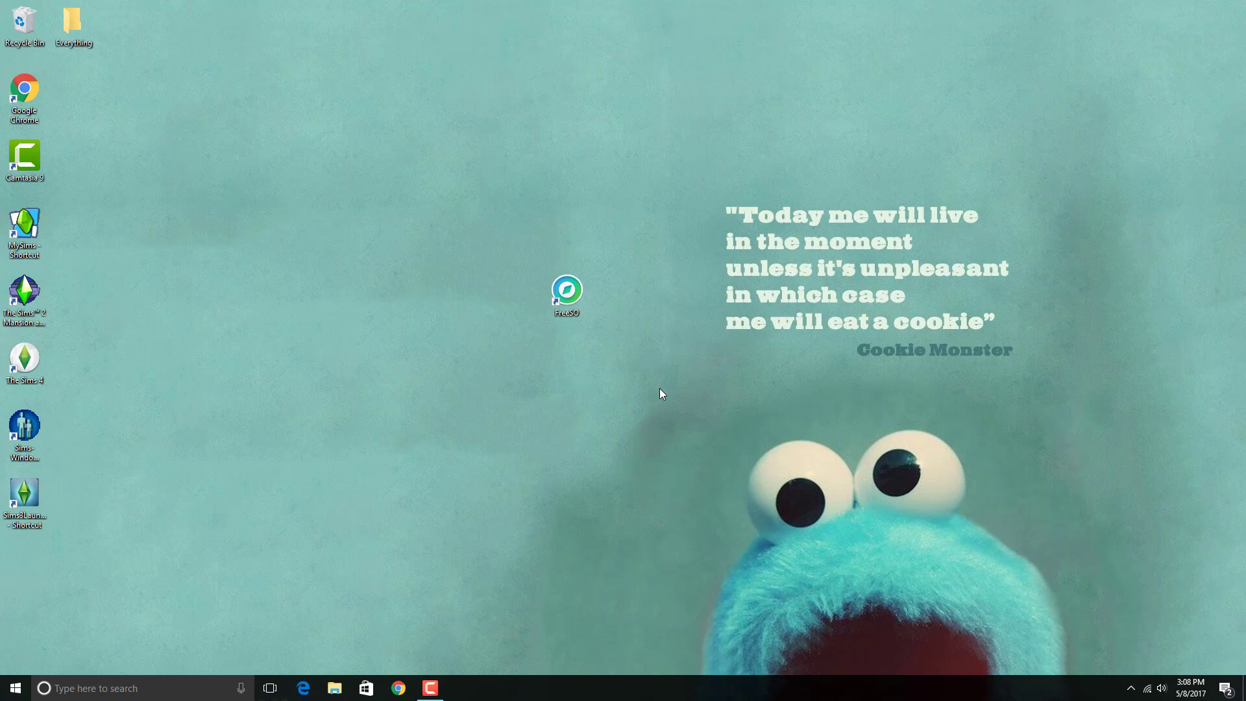
mouse_move(626, 253)
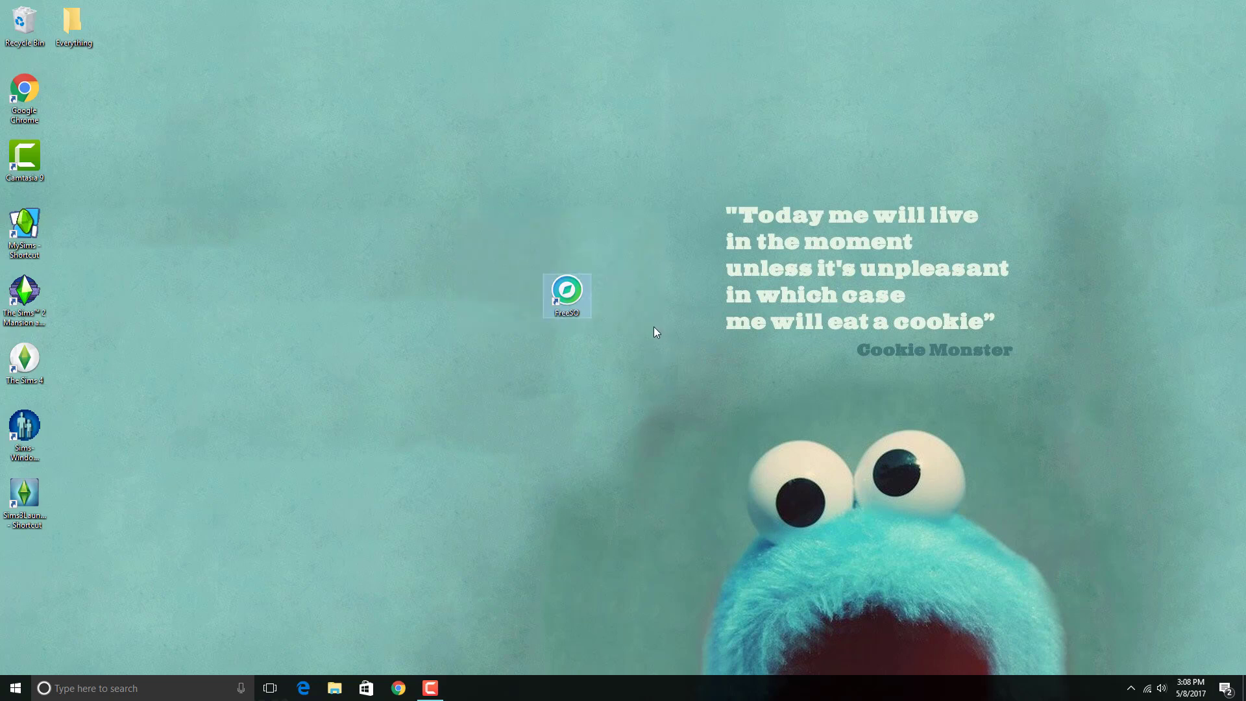
Run the FreeSO shortcut as administrator and drag it further left on the desktop
right_click(567, 296)
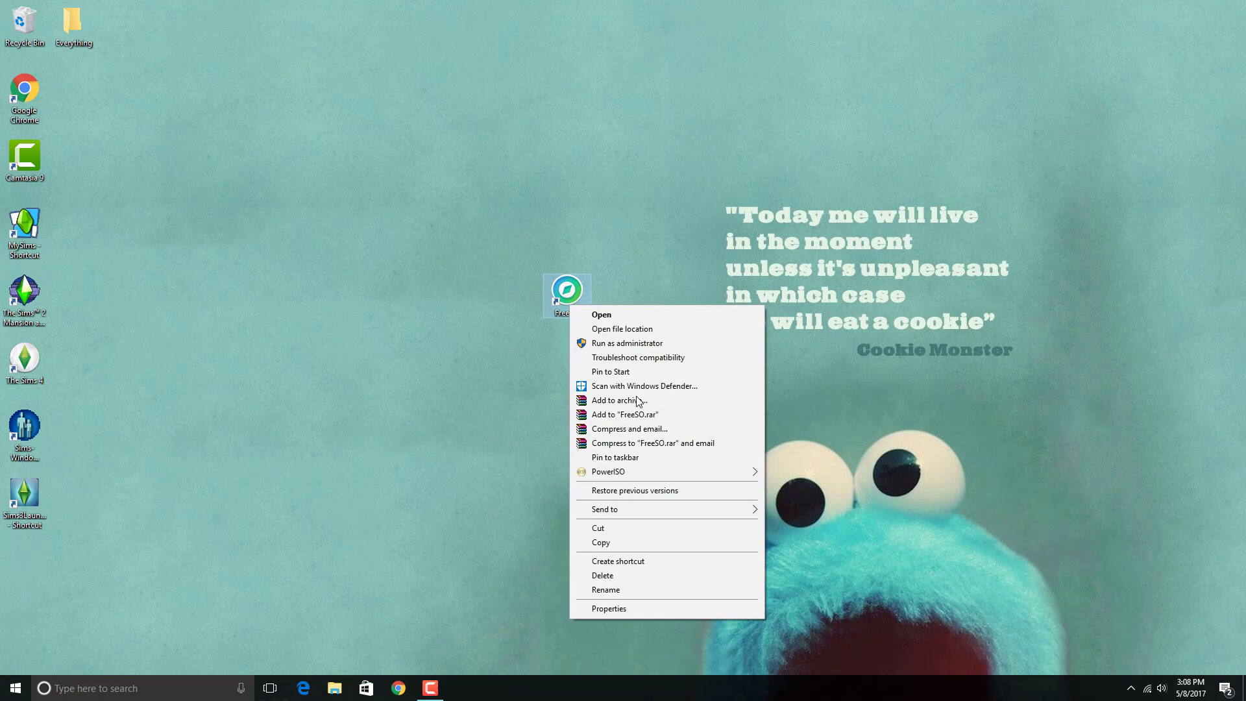
mouse_move(626, 343)
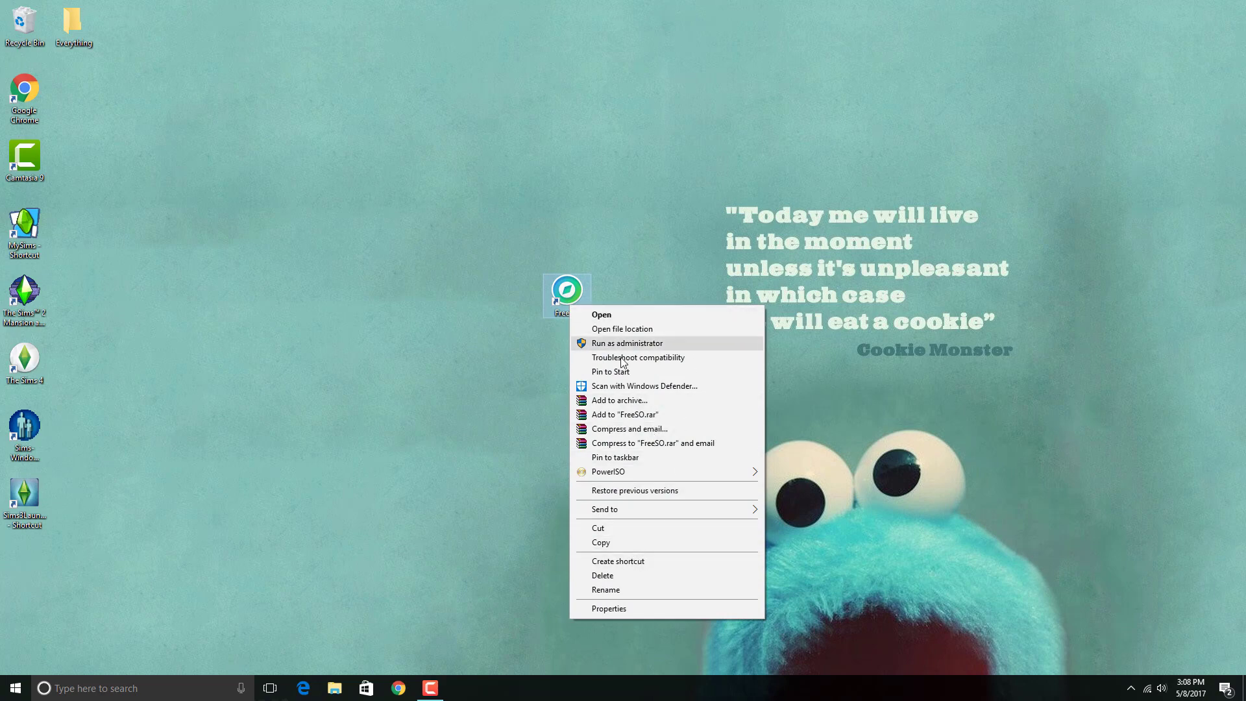
left_click(626, 342)
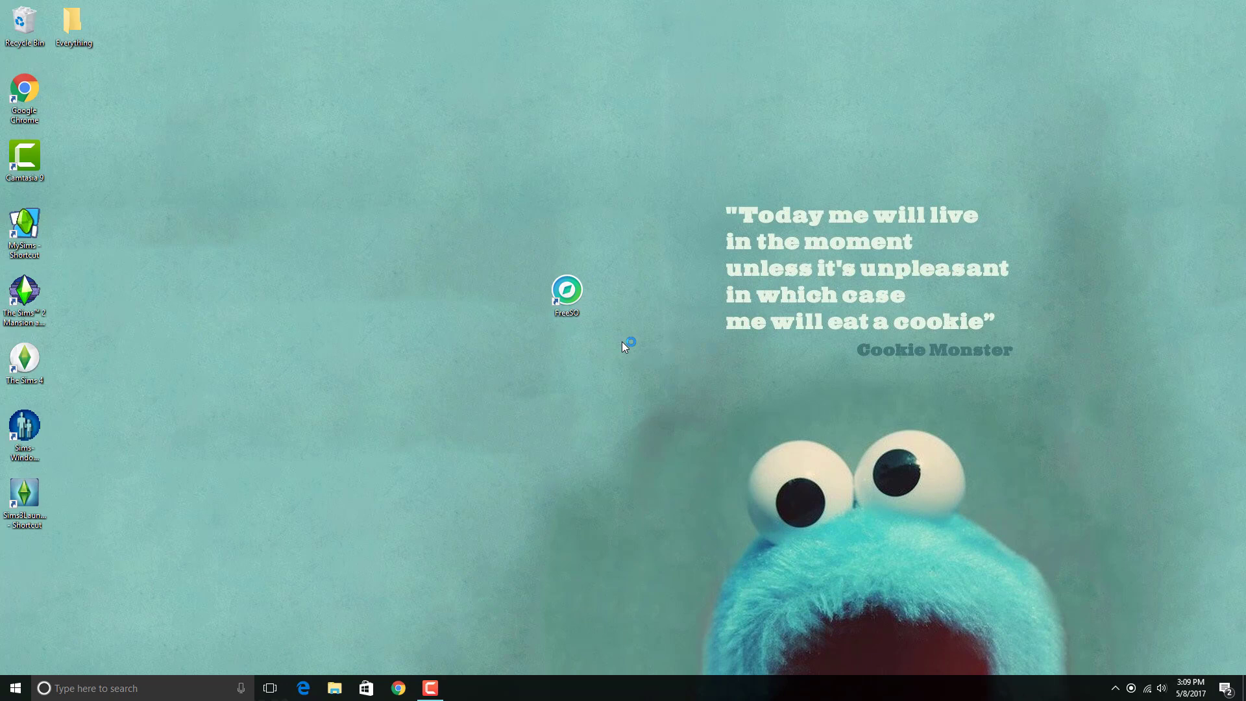
mouse_move(557, 442)
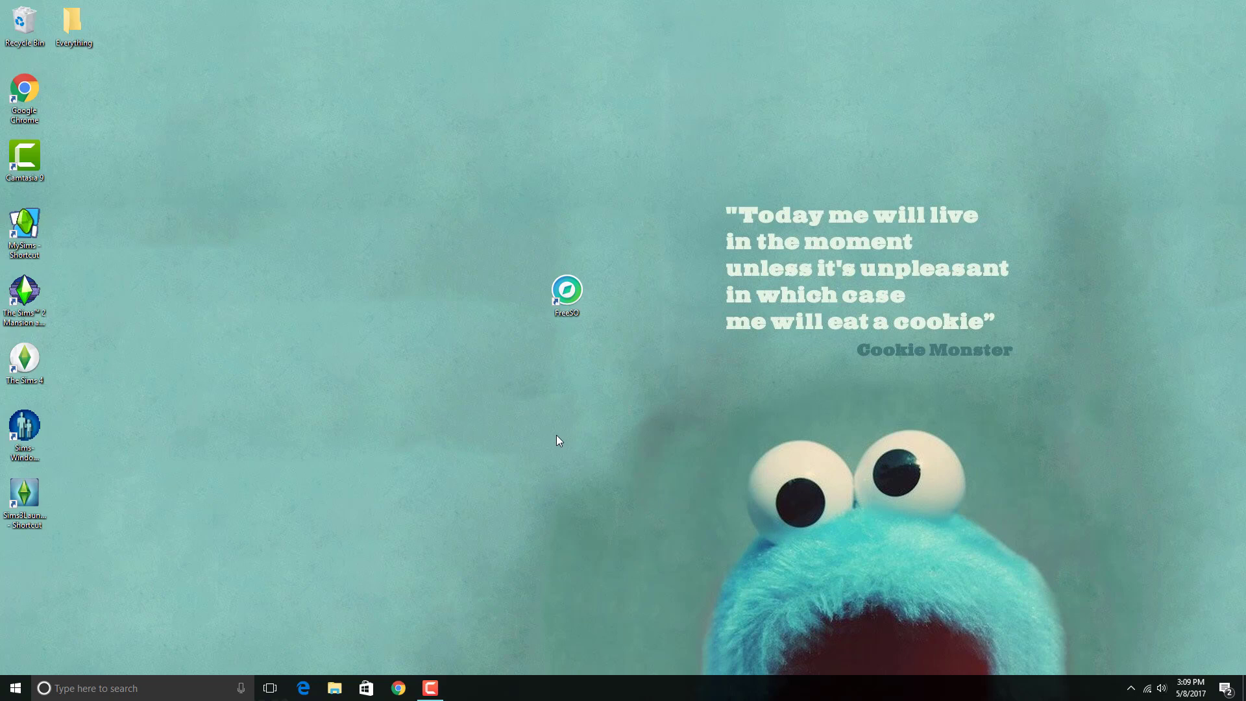
left_click_drag(568, 288, 272, 358)
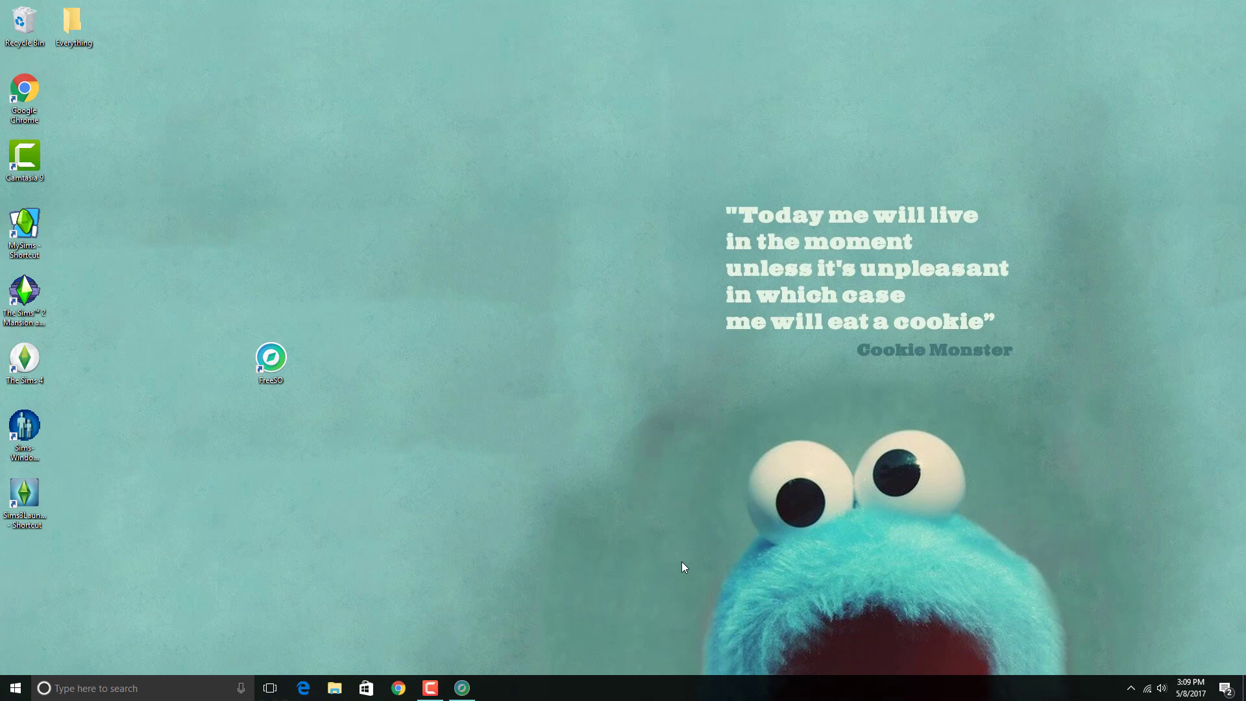
Launch FreeSO again, wait through to the Login to The Sims Online screen, then leave it for File Explorer
double_click(270, 359)
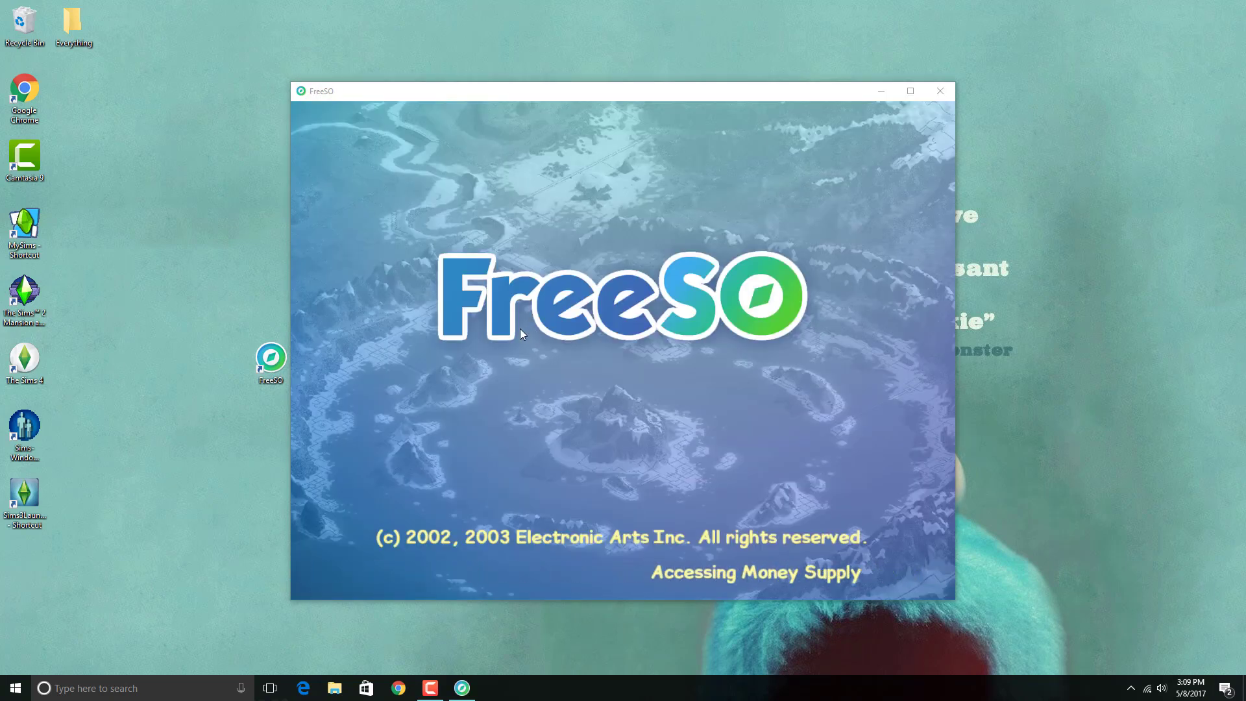
mouse_move(404, 291)
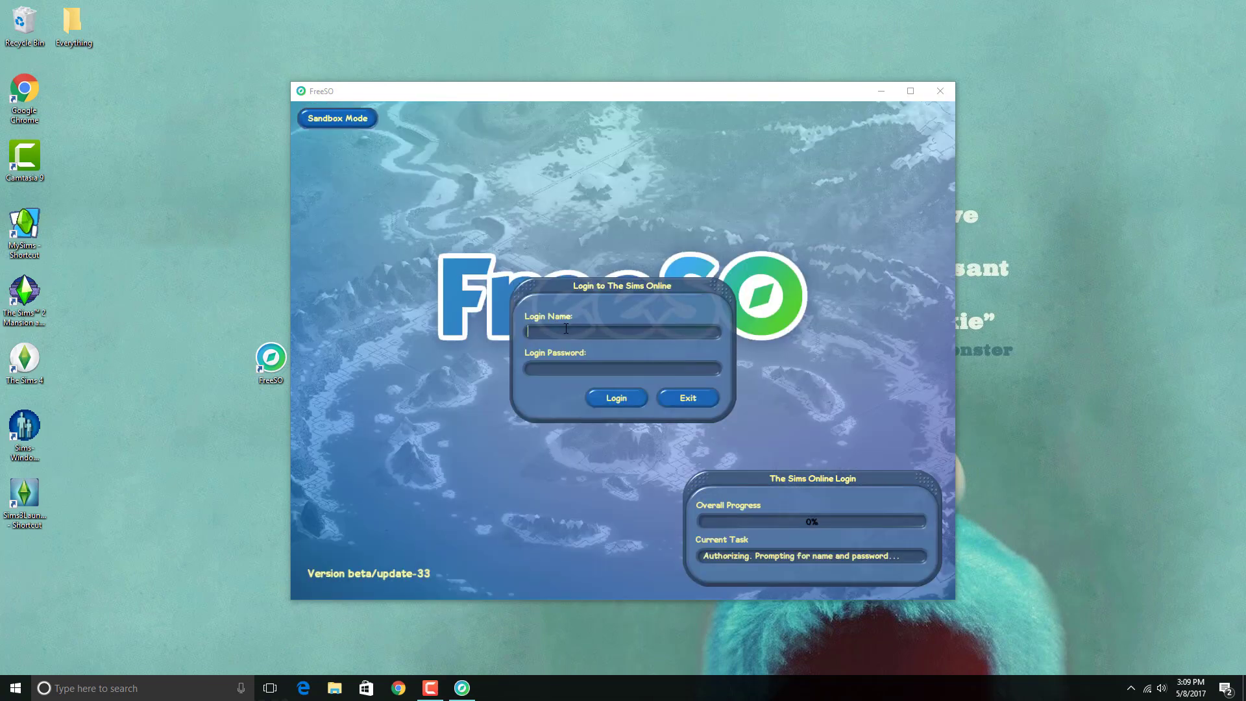
mouse_move(745, 371)
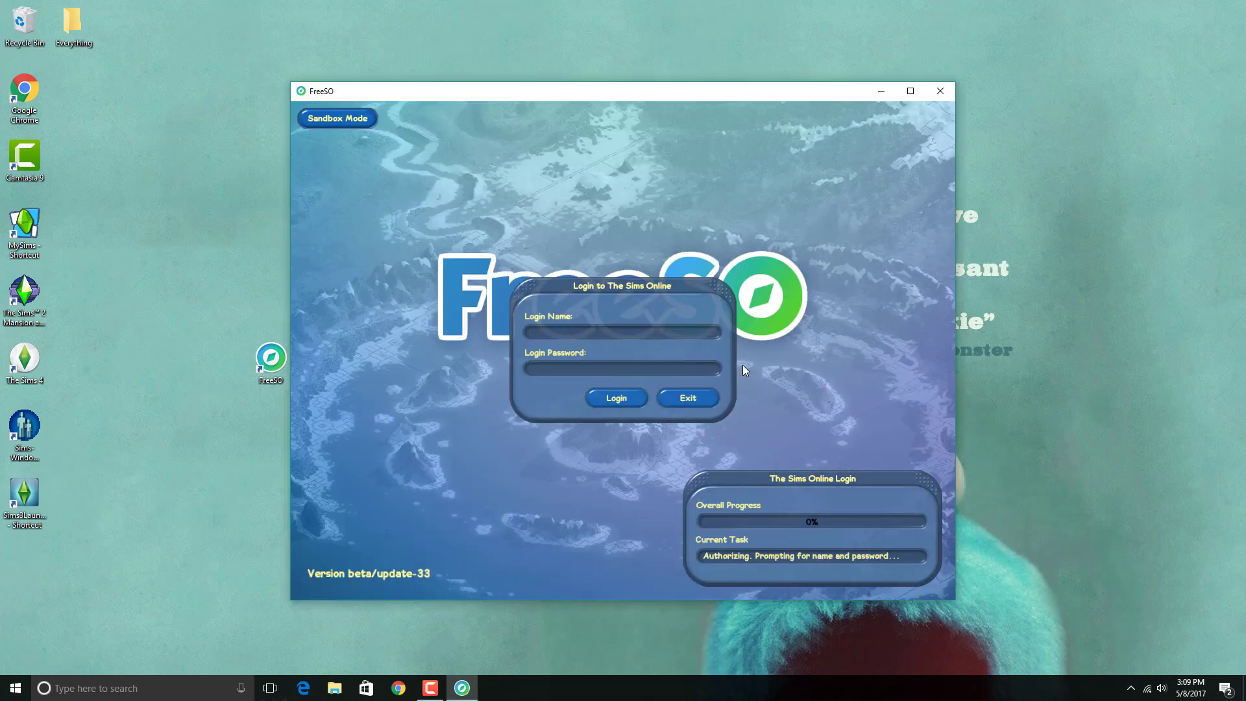
mouse_move(918, 501)
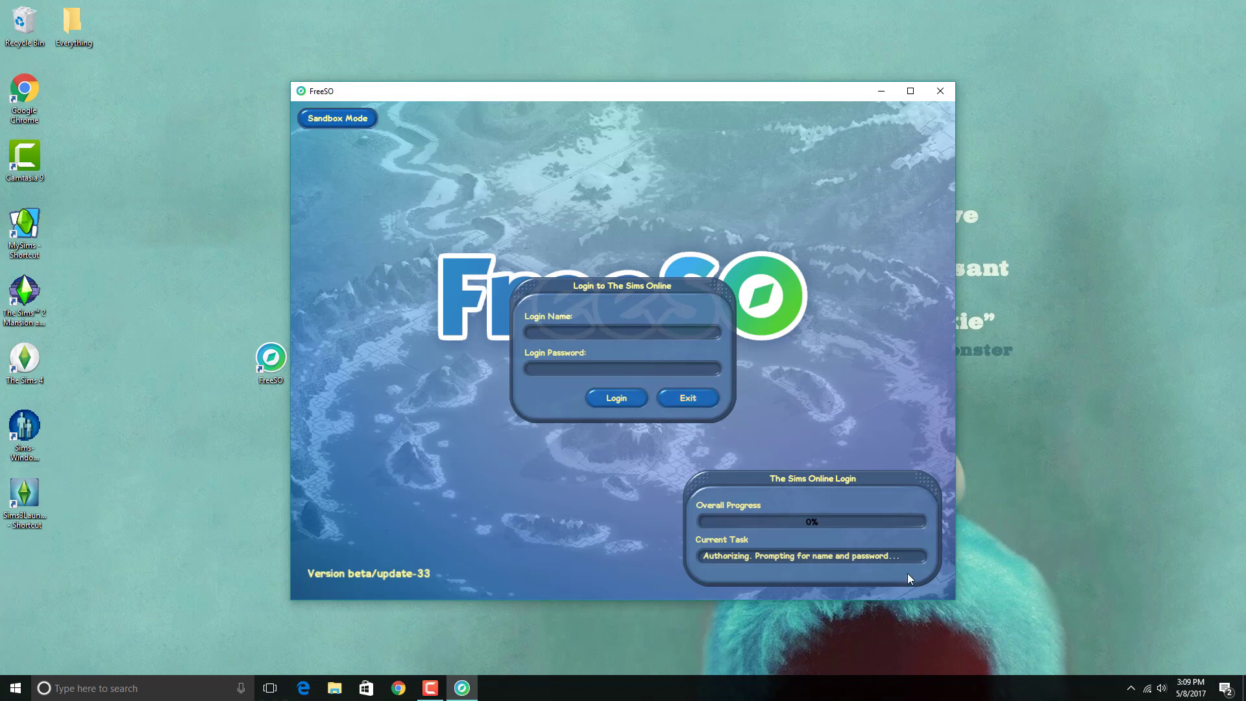
left_click(622, 368)
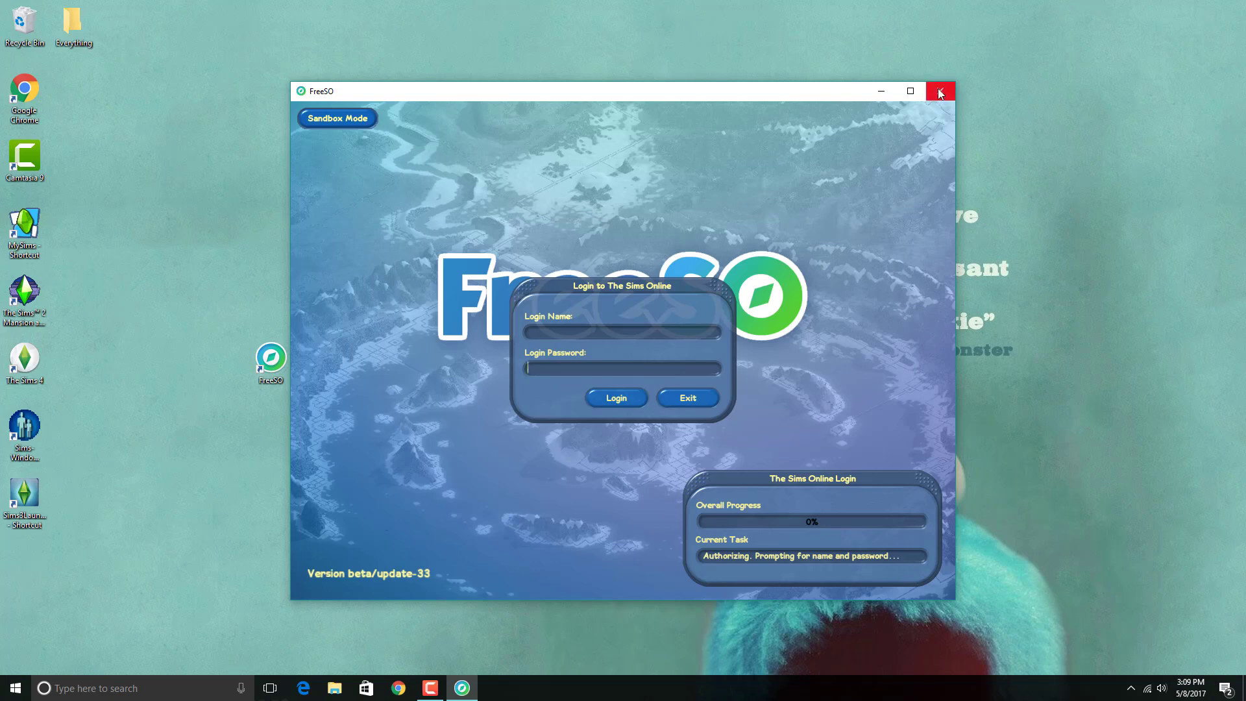
mouse_move(600, 227)
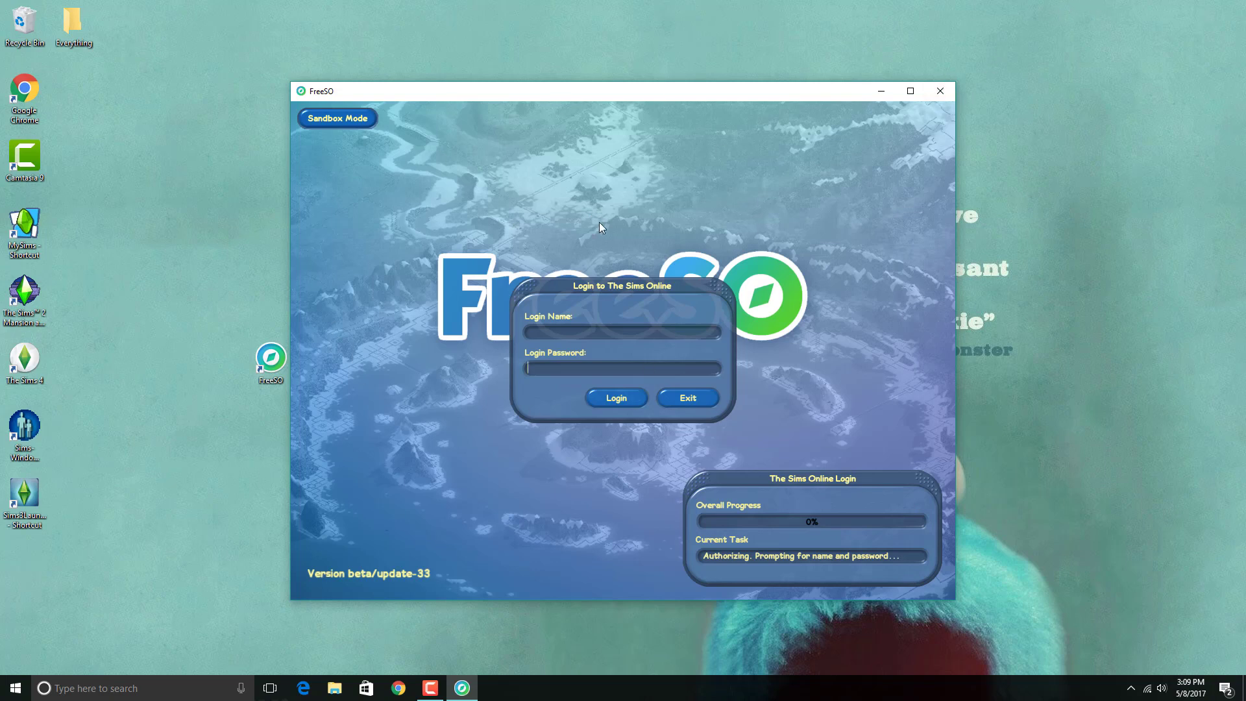
mouse_move(1013, 46)
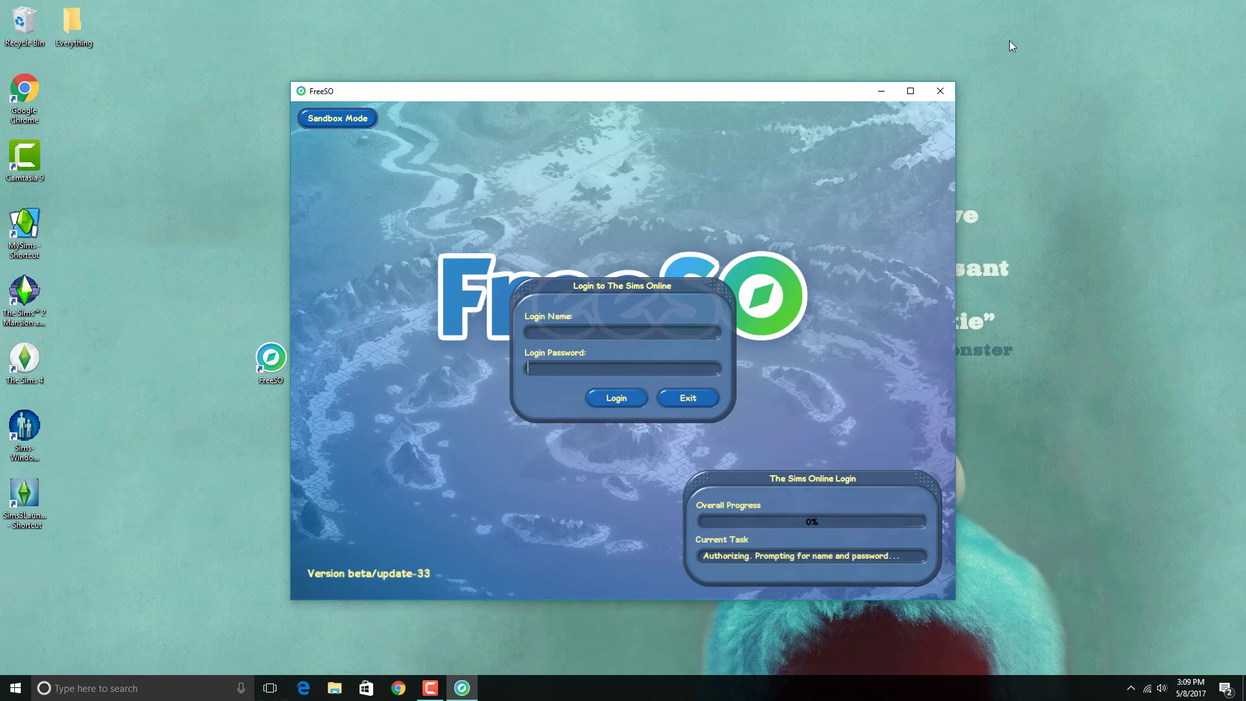
left_click(335, 688)
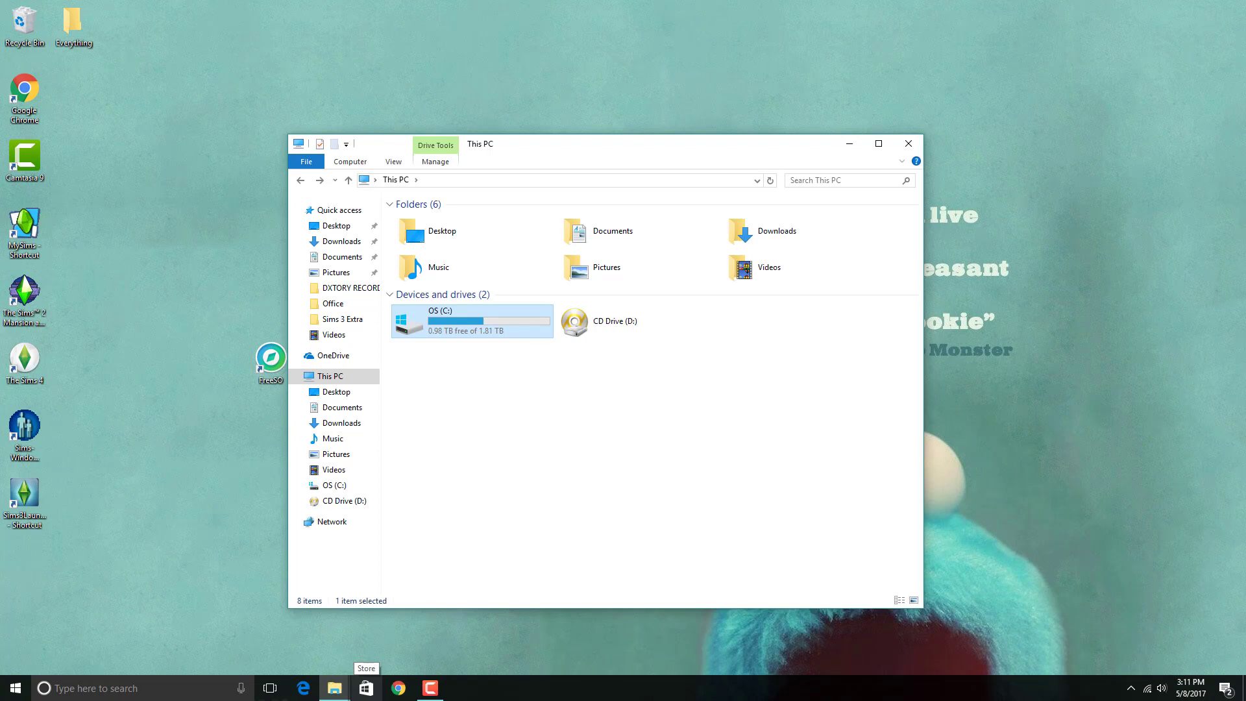
mouse_move(457, 324)
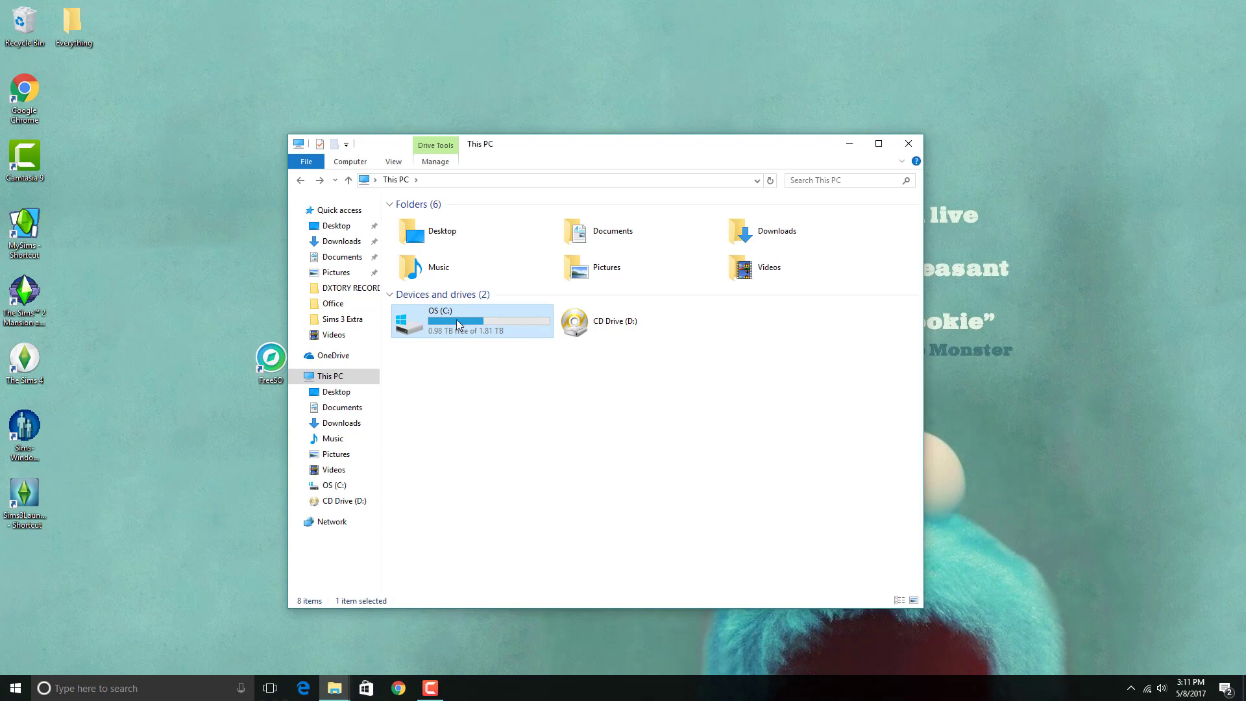
Browse OS (C:) > Program Files > Maxis and select the FreeSO and The Sims Online folders
double_click(443, 320)
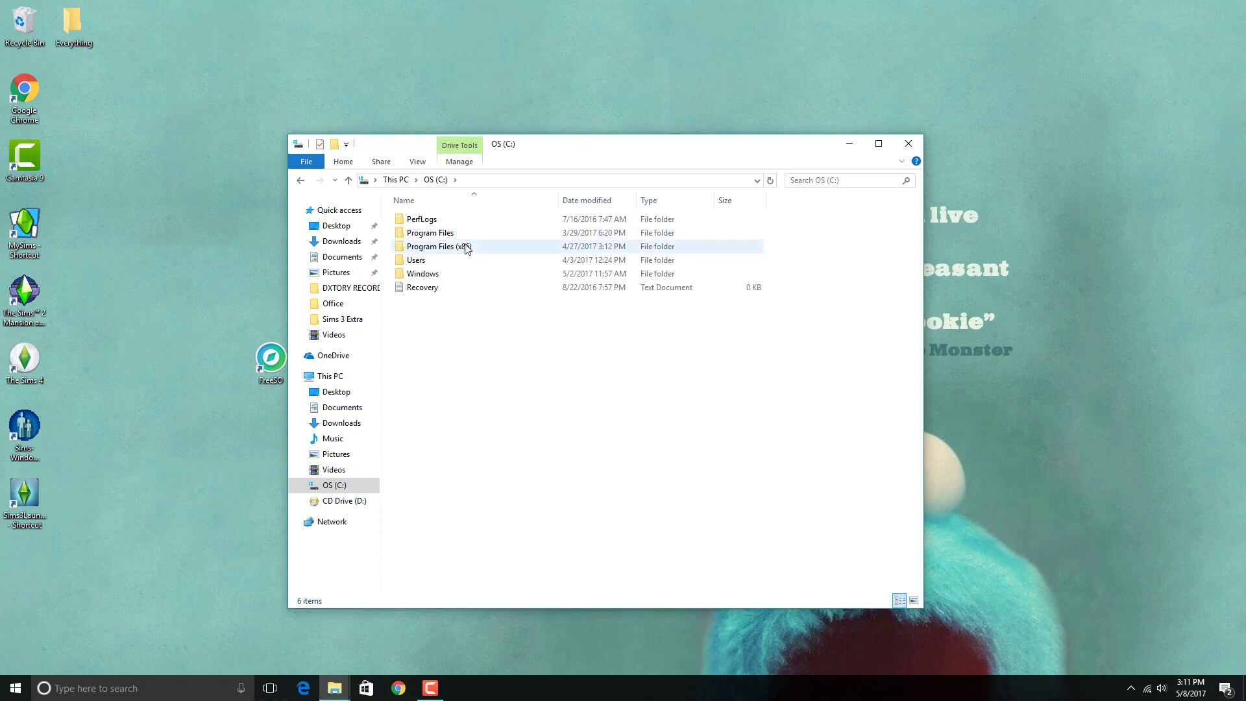
double_click(430, 233)
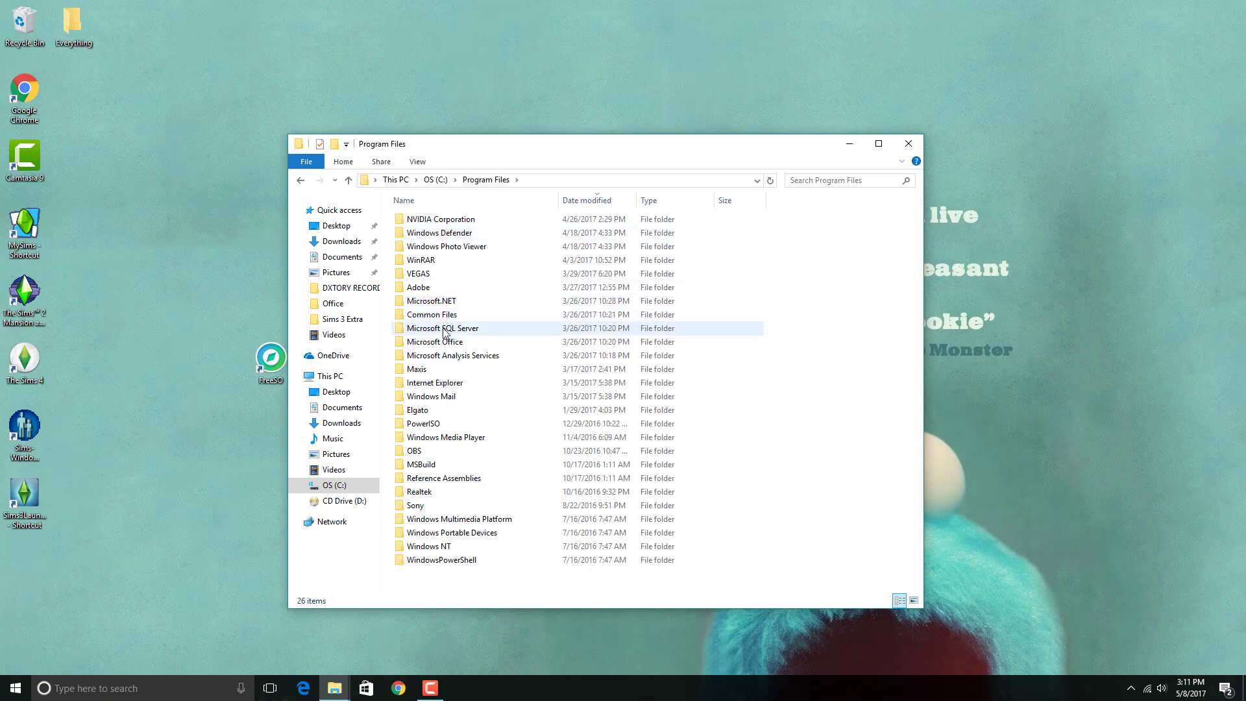
double_click(416, 369)
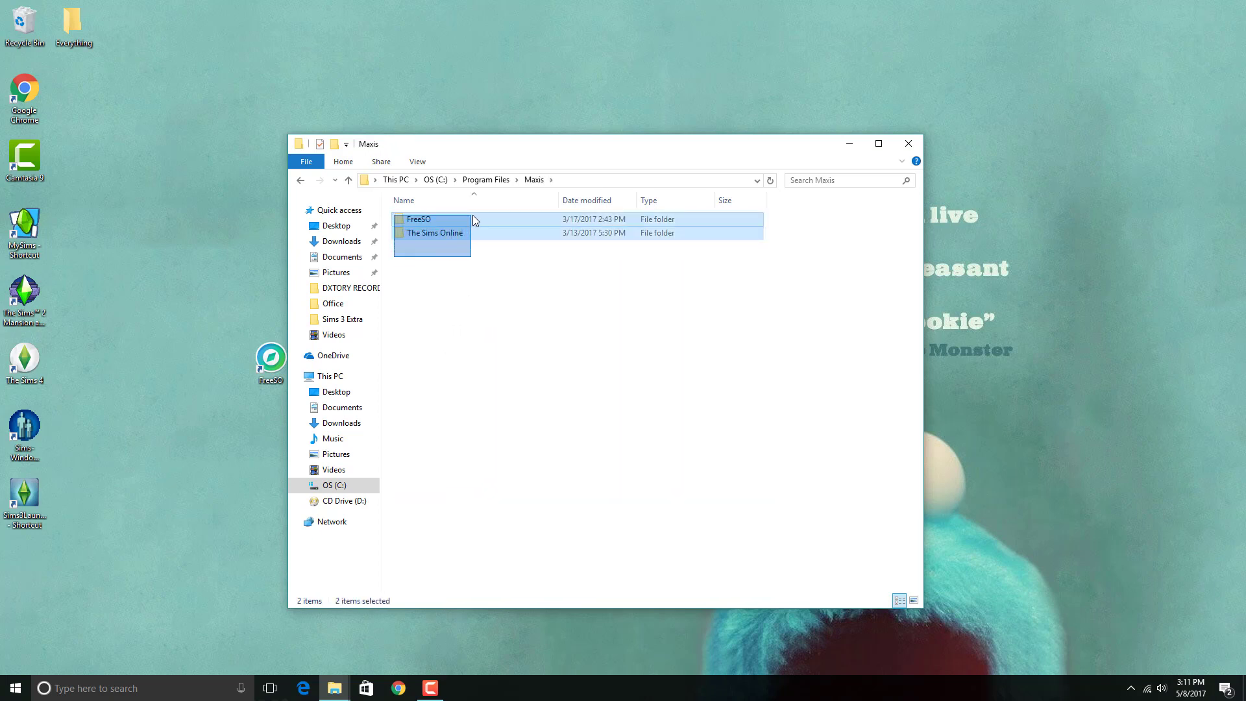
left_click(434, 233)
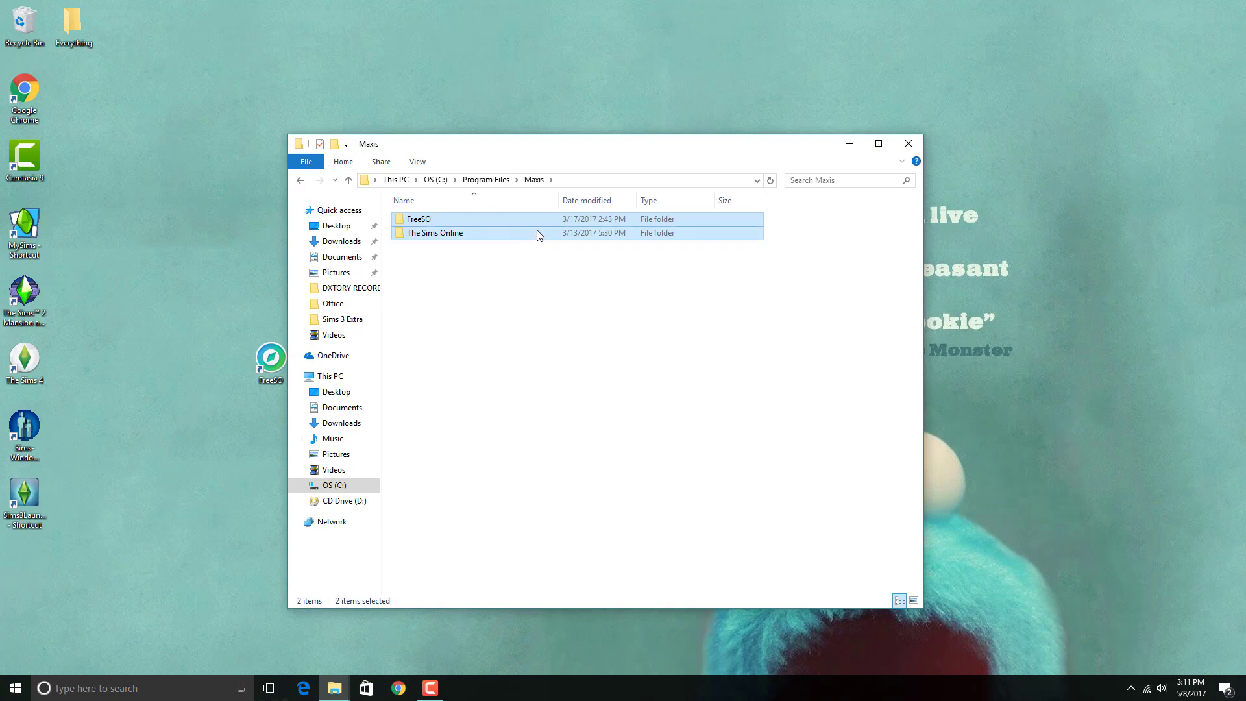
mouse_move(539, 233)
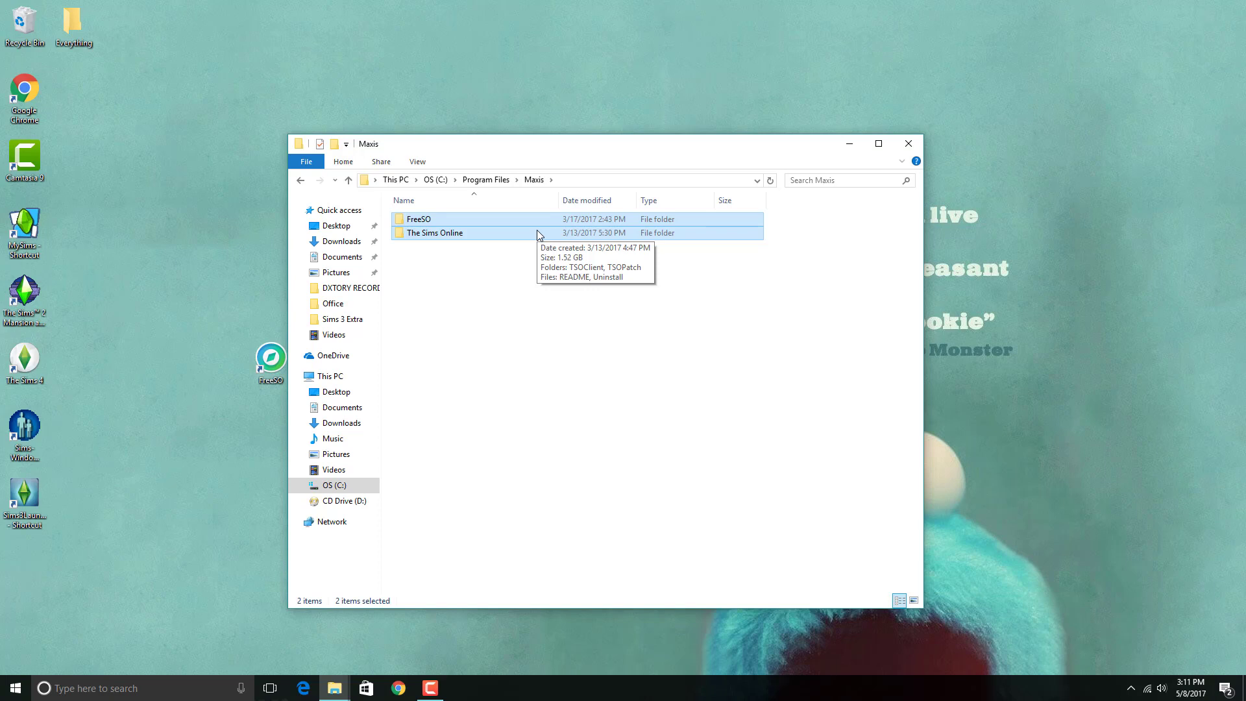
Close the Maxis folder window, returning to the desktop
left_click(908, 144)
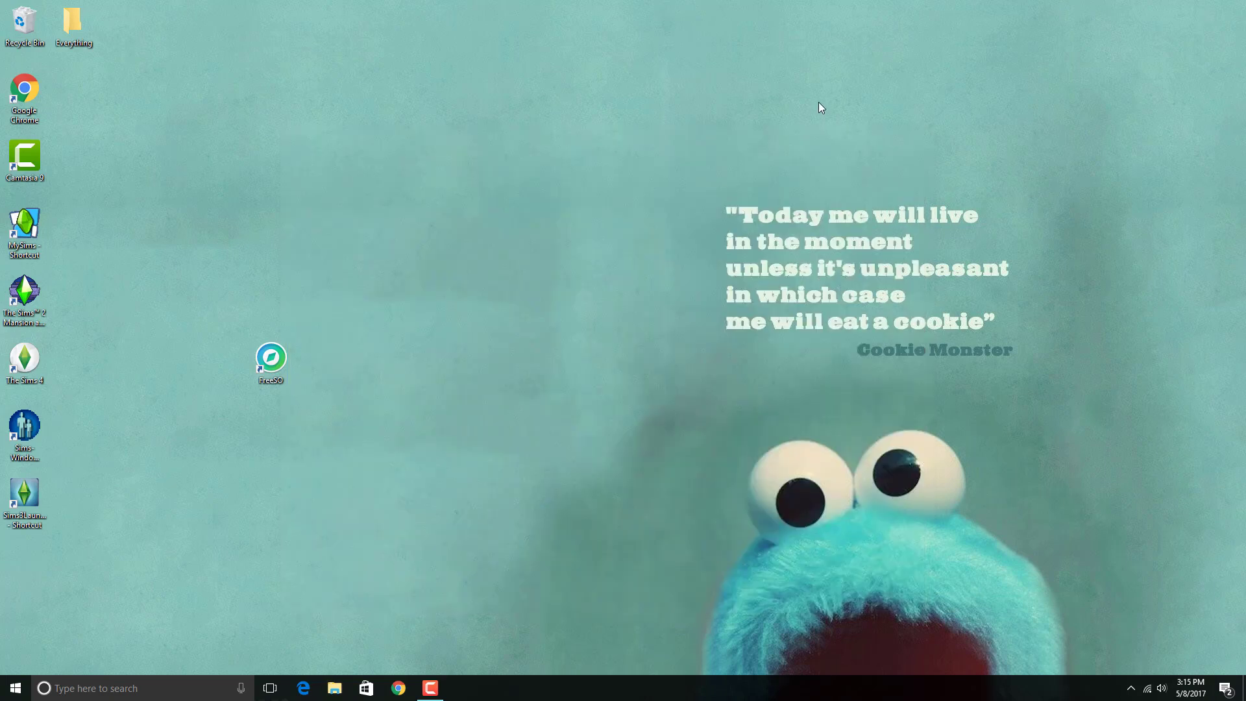
left_click(272, 360)
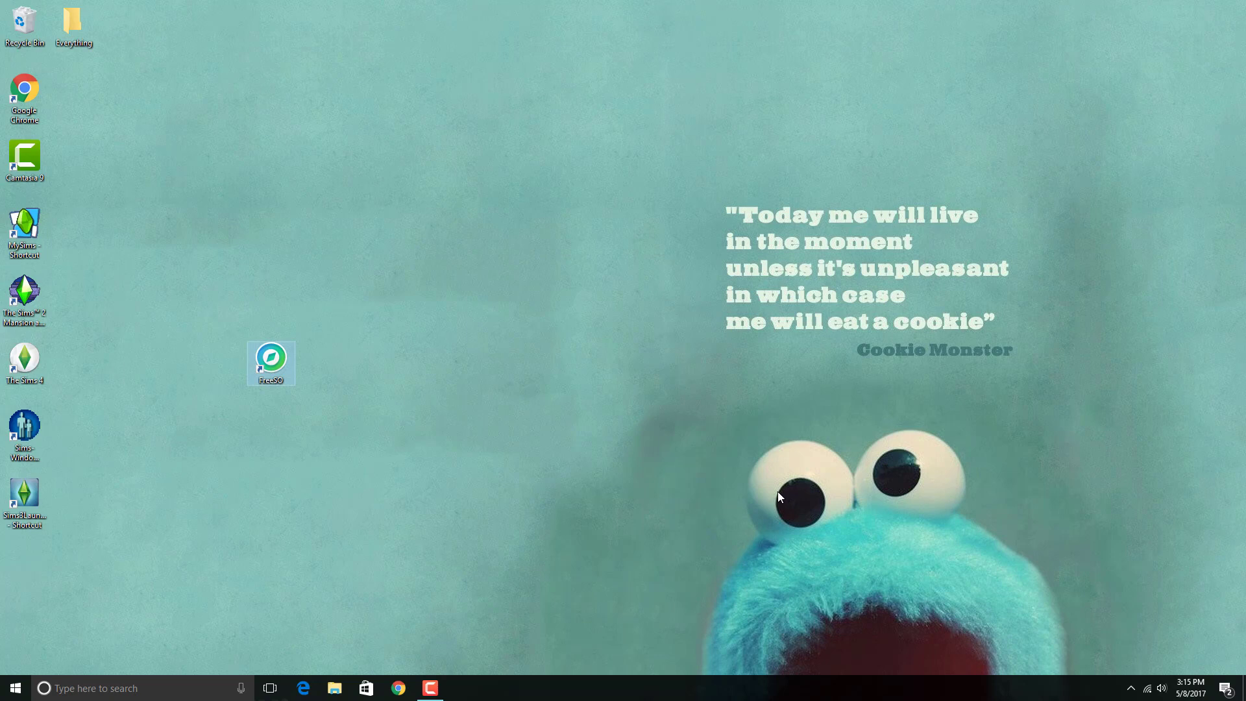
mouse_move(756, 501)
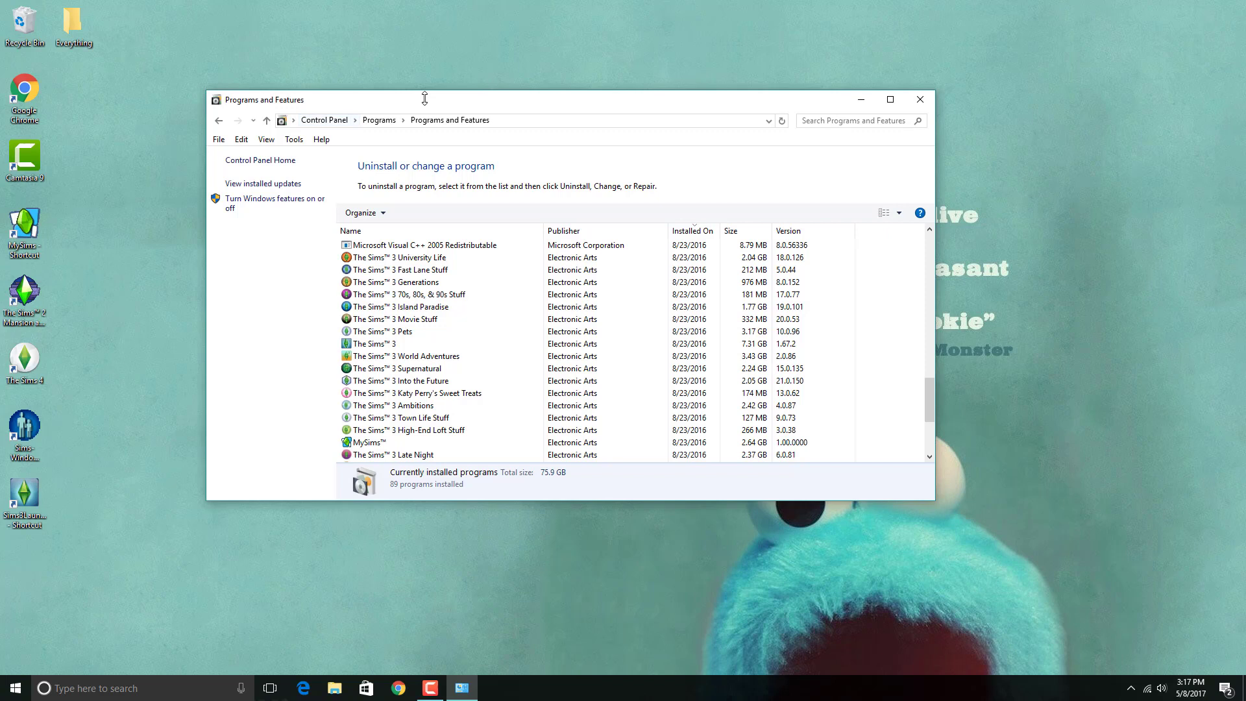
mouse_move(234, 217)
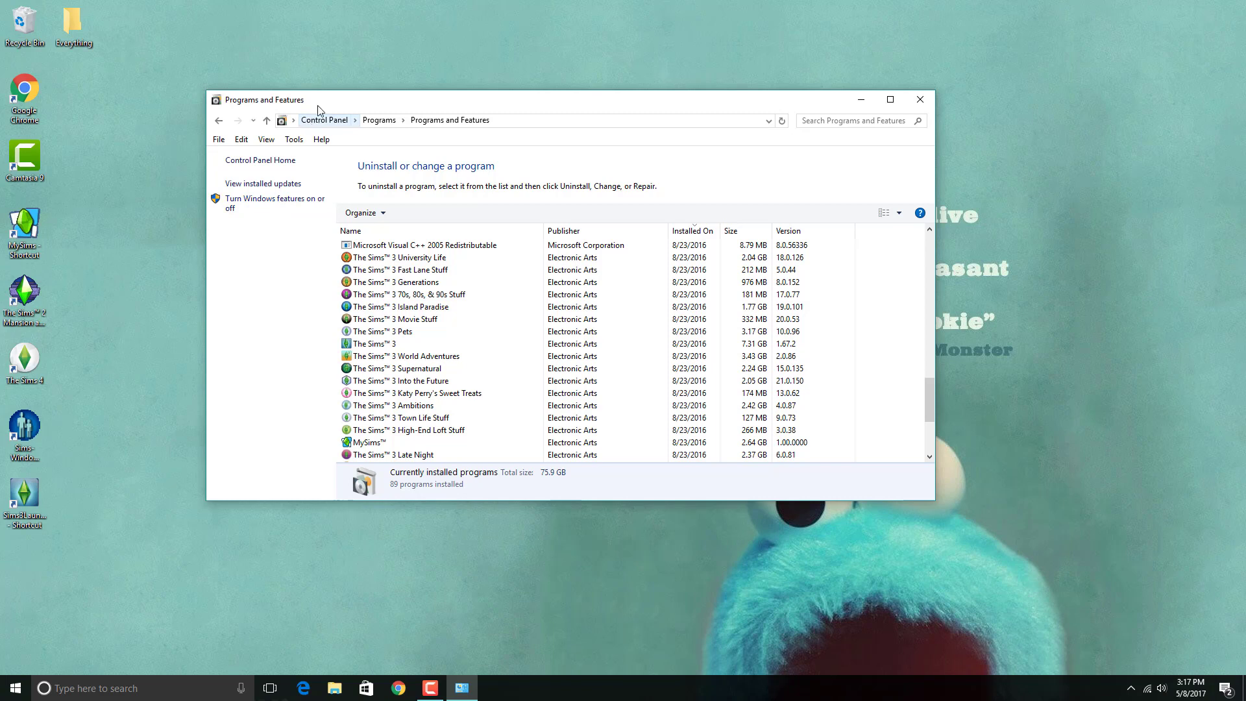
mouse_move(440, 93)
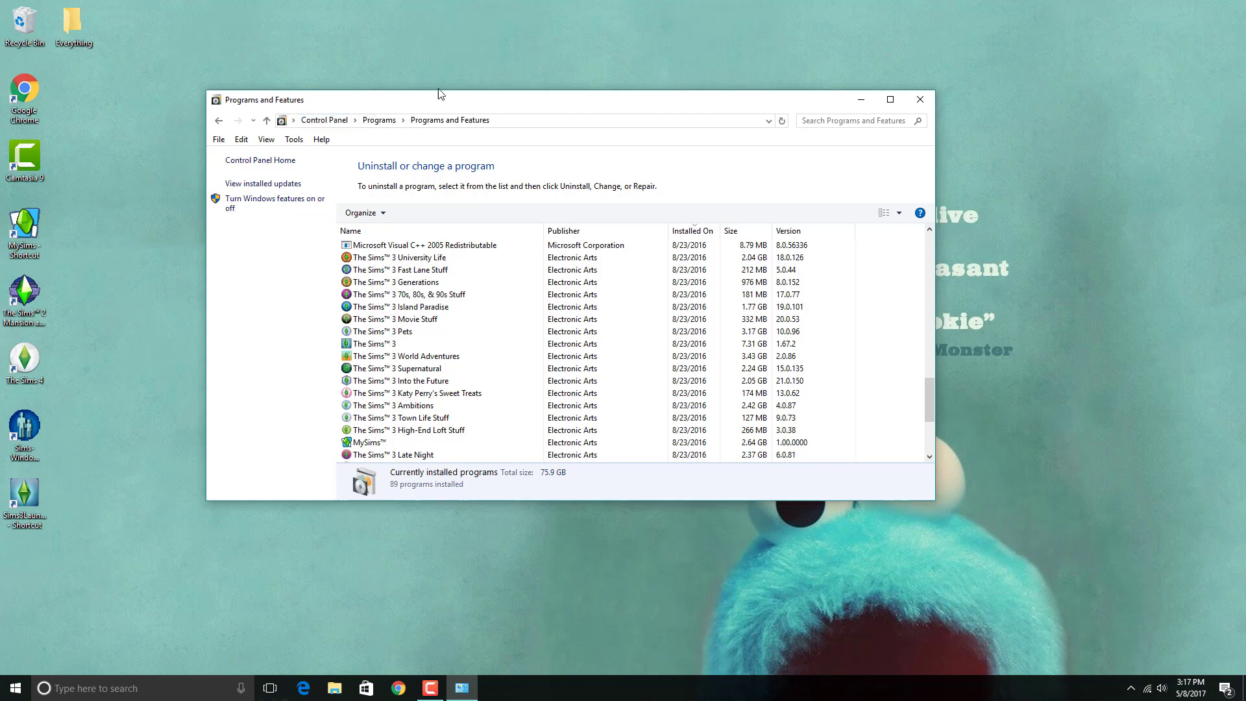
mouse_move(261, 204)
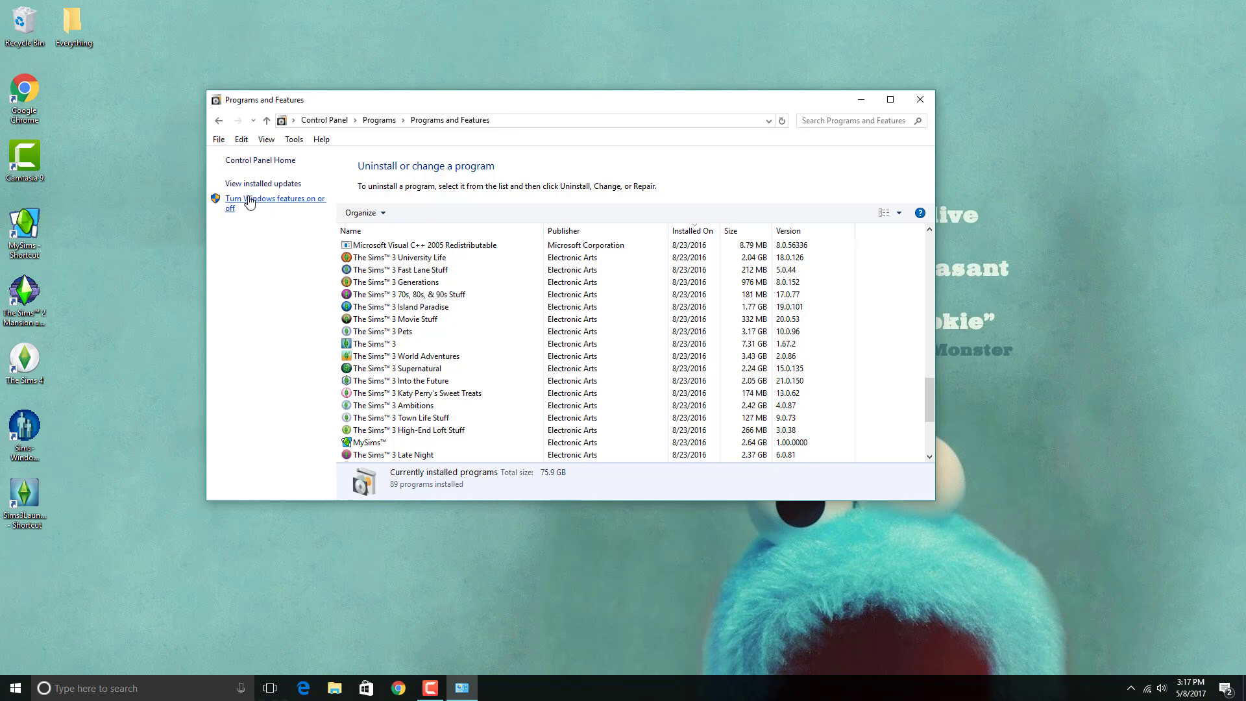
left_click(274, 197)
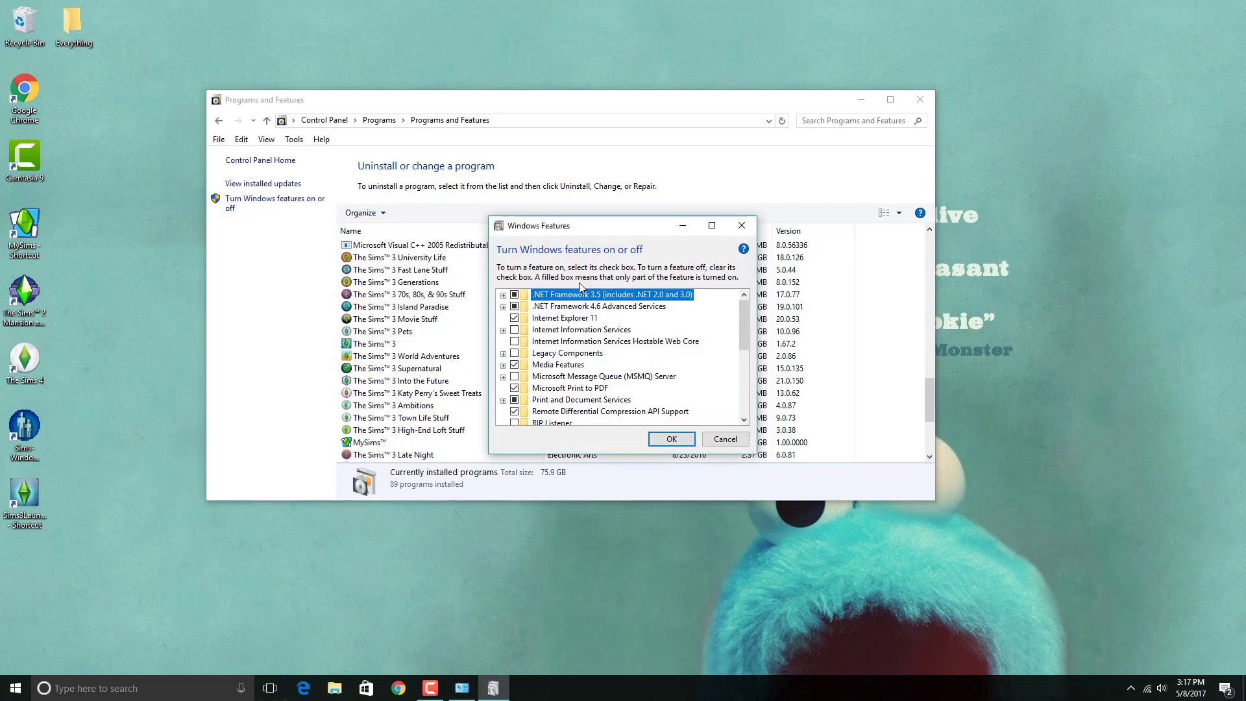
mouse_move(495, 303)
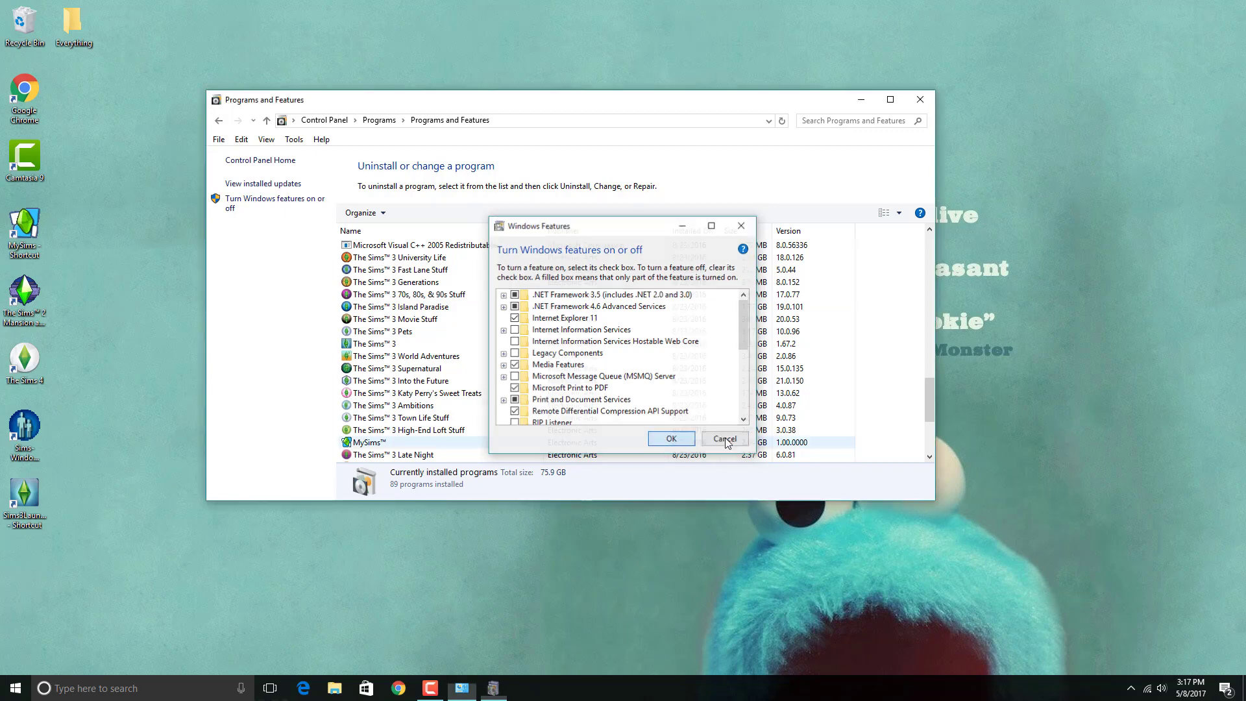
left_click(725, 439)
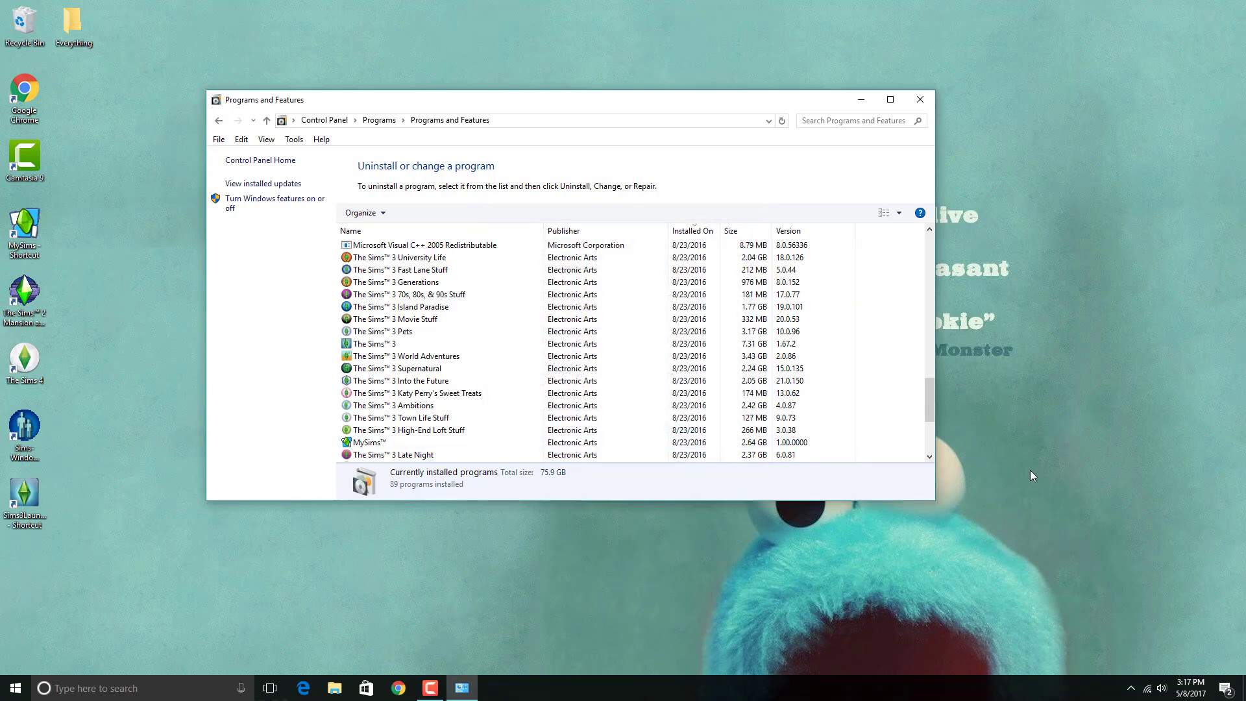